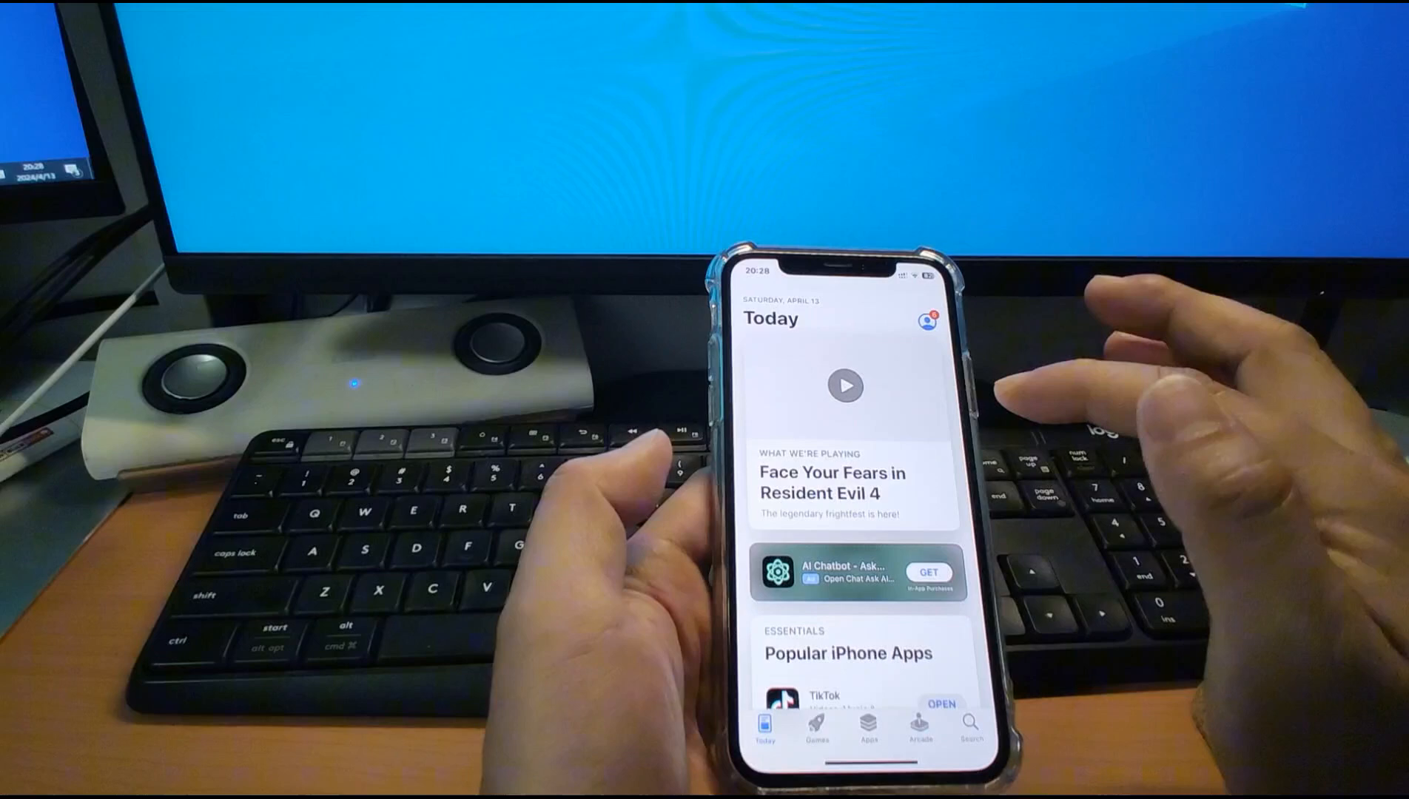
- Search the App Store for 'telegram', then 'facebook', listing Facebook and Messenger in the results
{"action": "left_click", "coordinate": [970, 724]}
{"action": "type", "text": "te"}
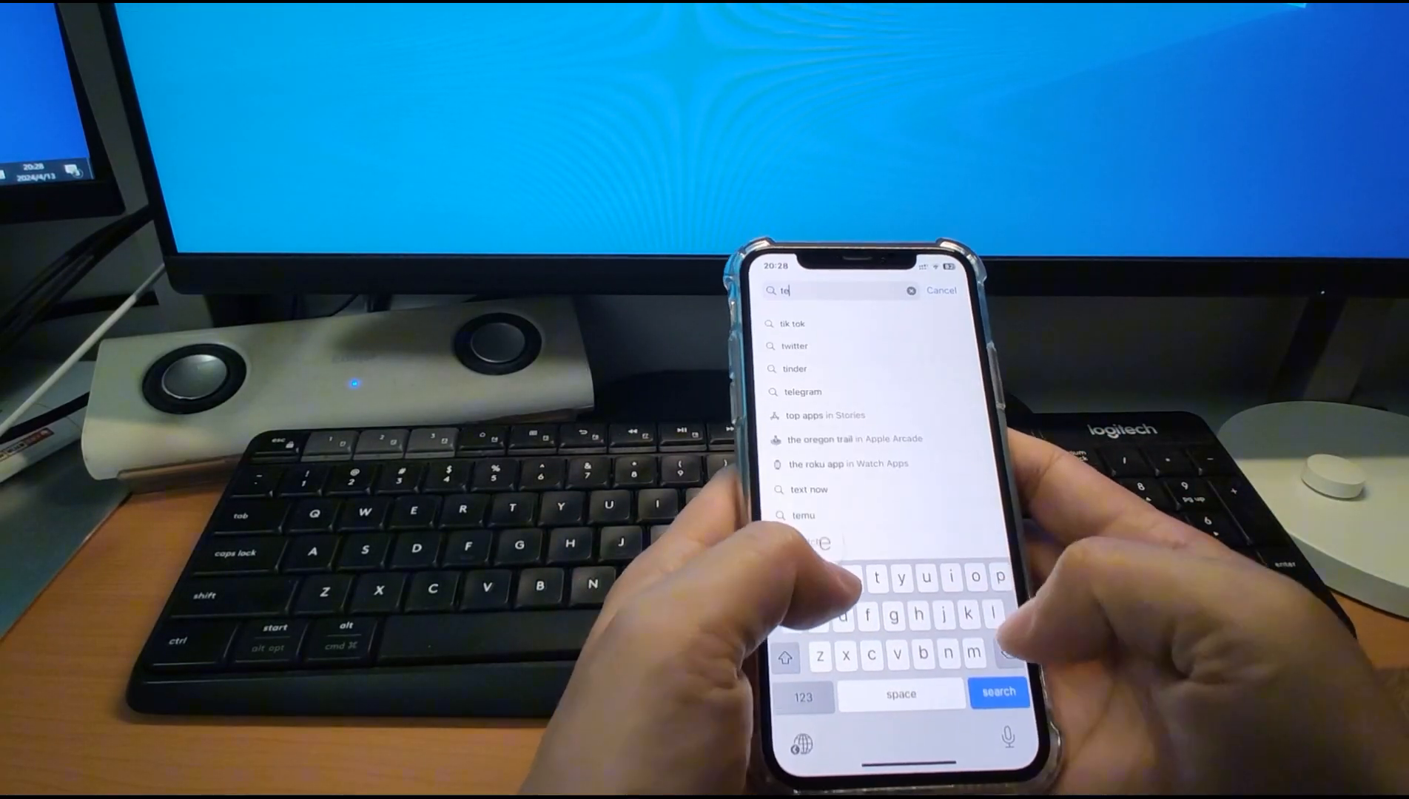
{"action": "left_click", "coordinate": [909, 290]}
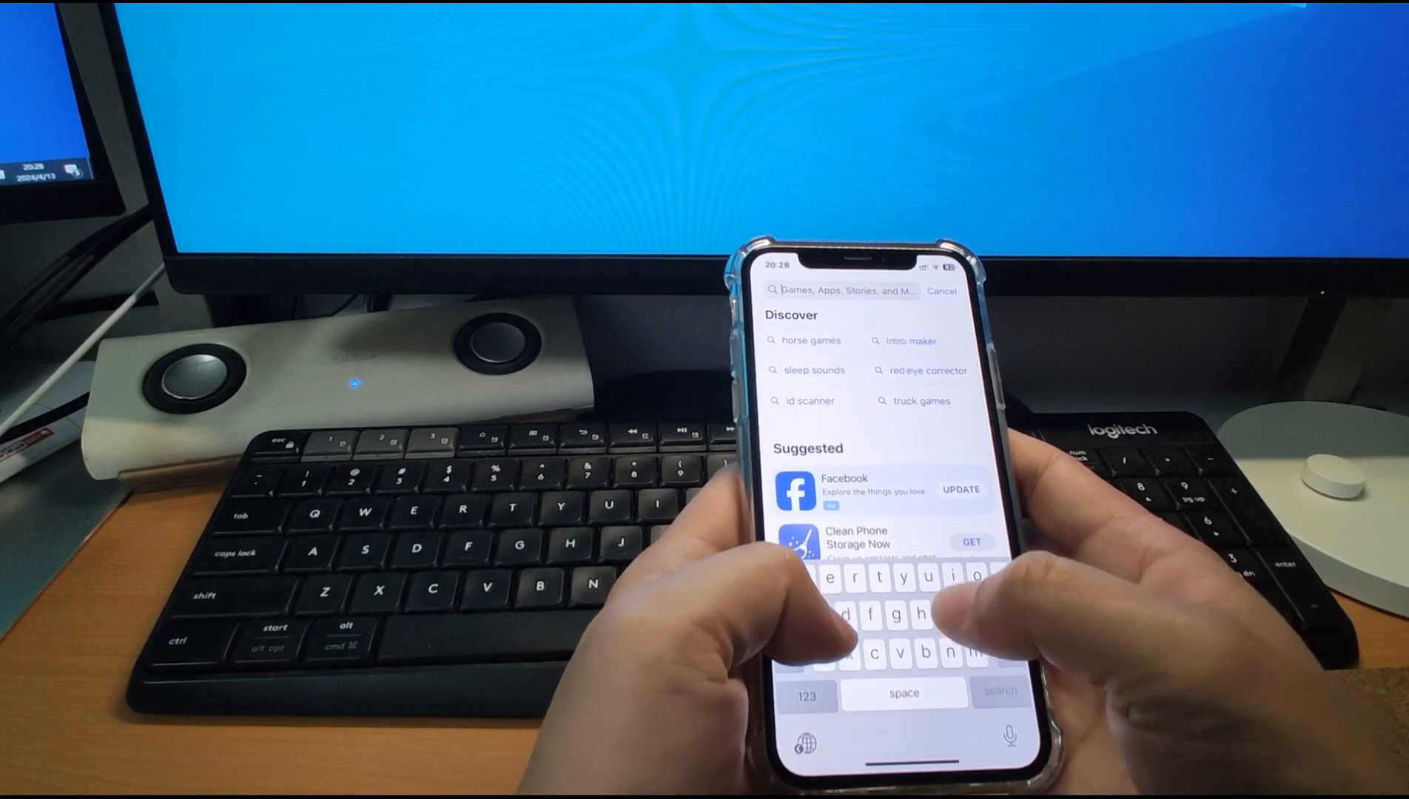
{"action": "type", "text": "telegram"}
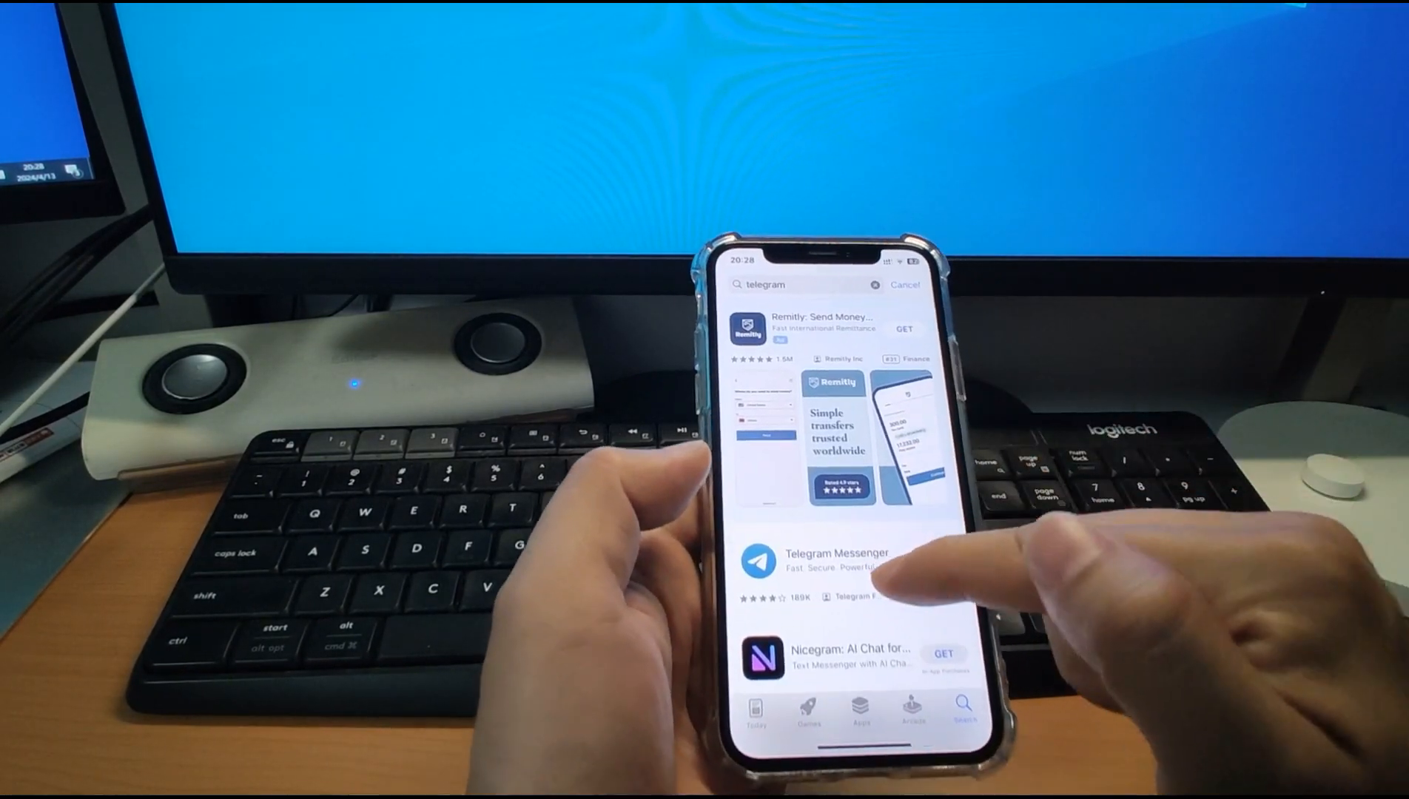
{"action": "left_click", "coordinate": [836, 562]}
{"action": "type", "text": "facebook"}
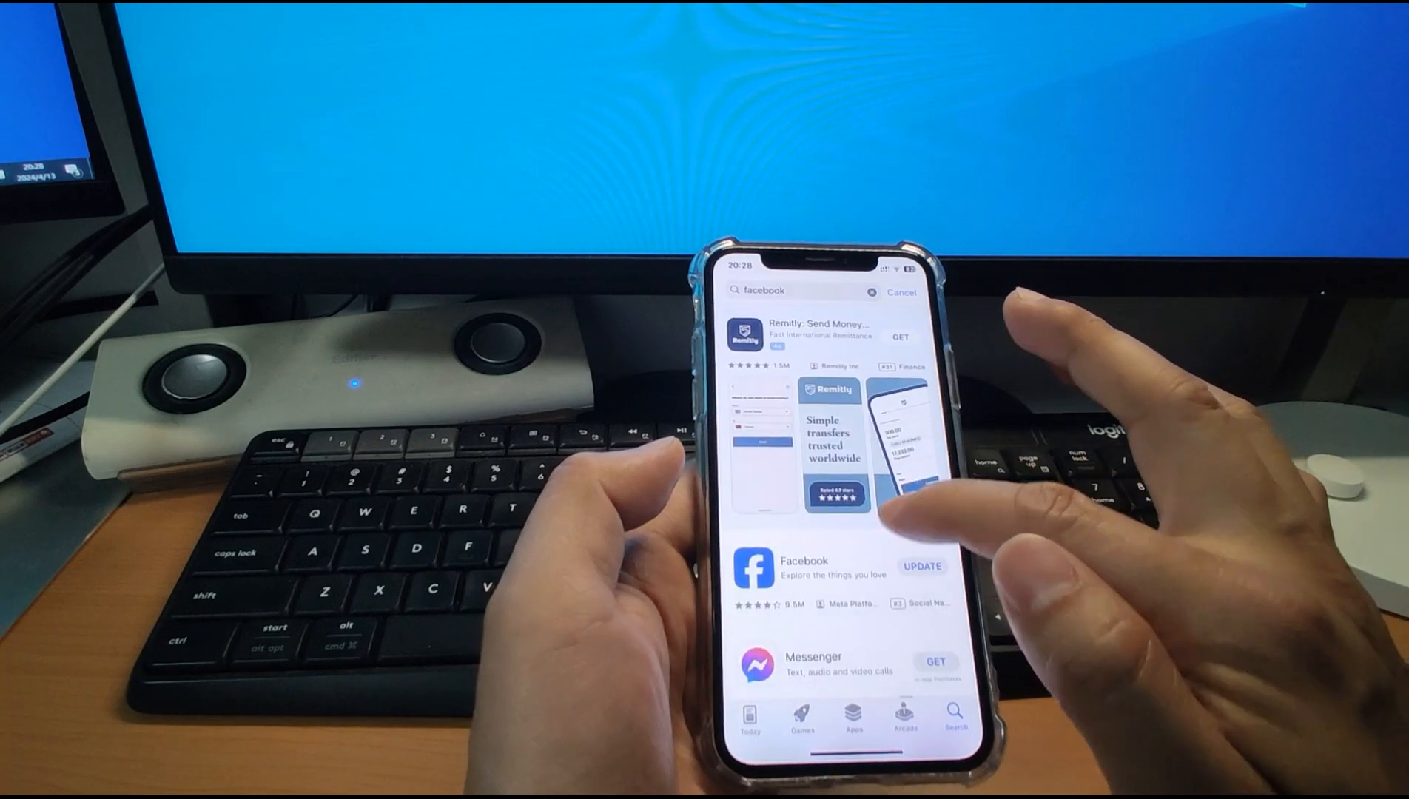
{"action": "left_click", "coordinate": [804, 567]}
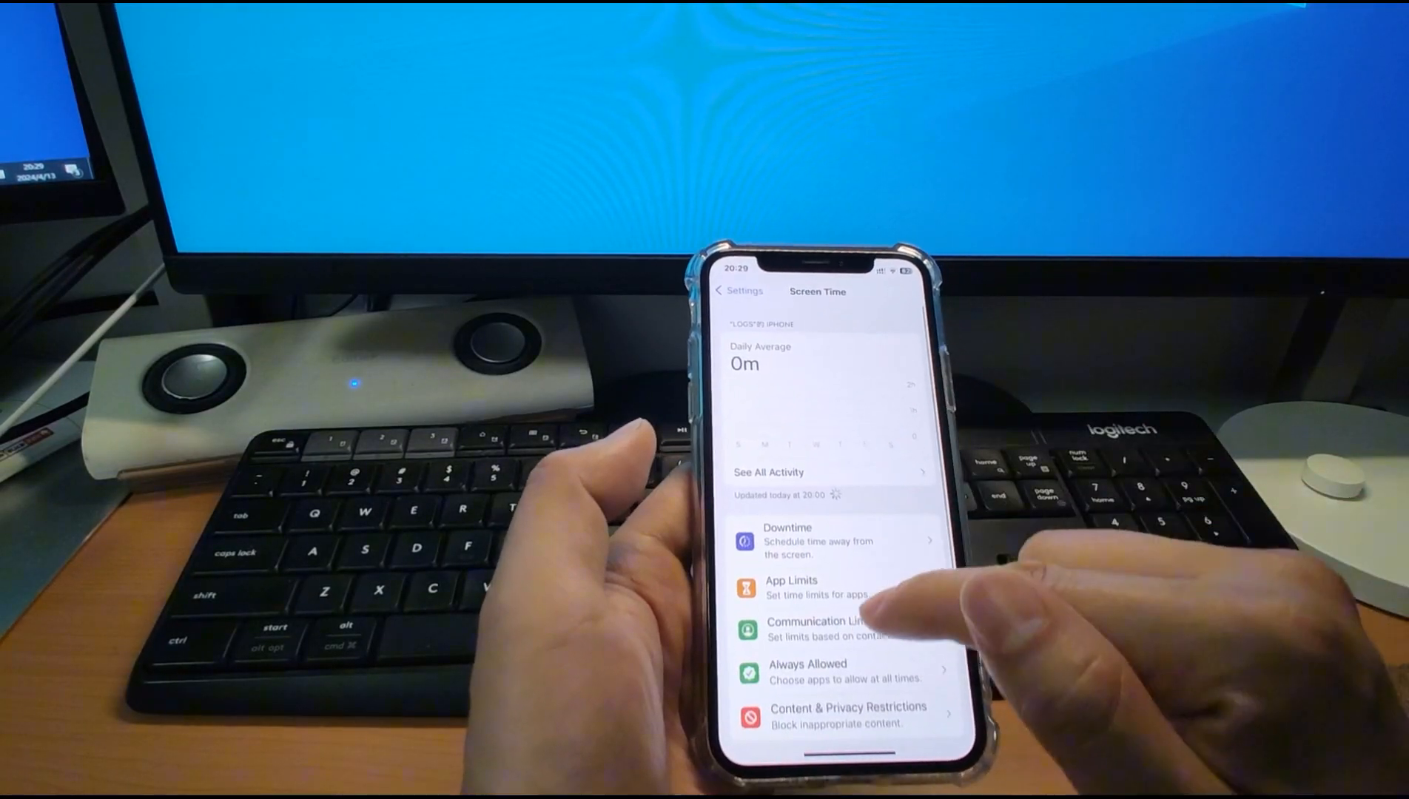
- Reach Content & Privacy Restrictions in Screen Time and enter Content Restrictions > Apps
{"action": "scroll", "scroll_direction": "up", "scroll_amount": 3}
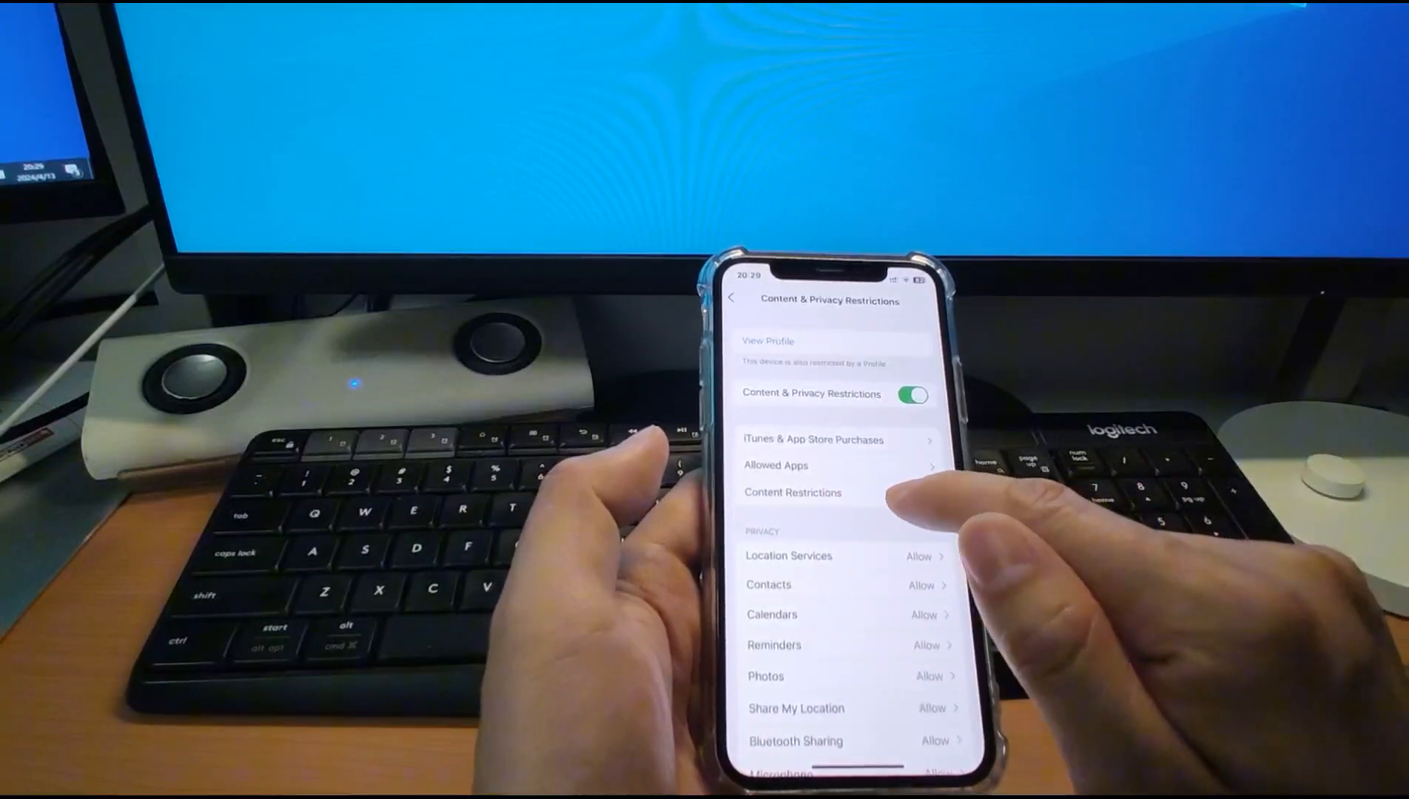
{"action": "left_click", "coordinate": [792, 492]}
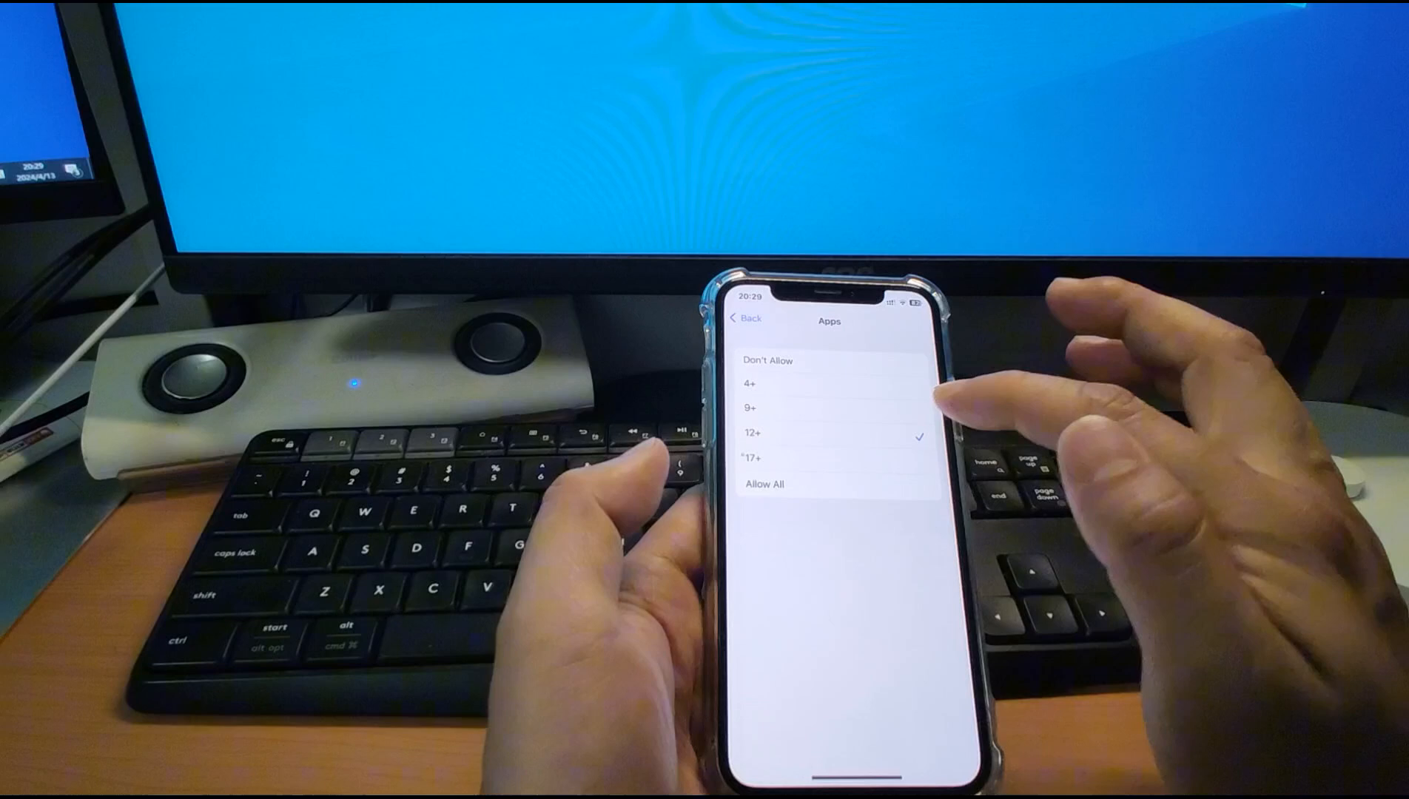
- Set the allowed app age rating to 9+ instead of 12+
{"action": "left_click", "coordinate": [827, 404]}
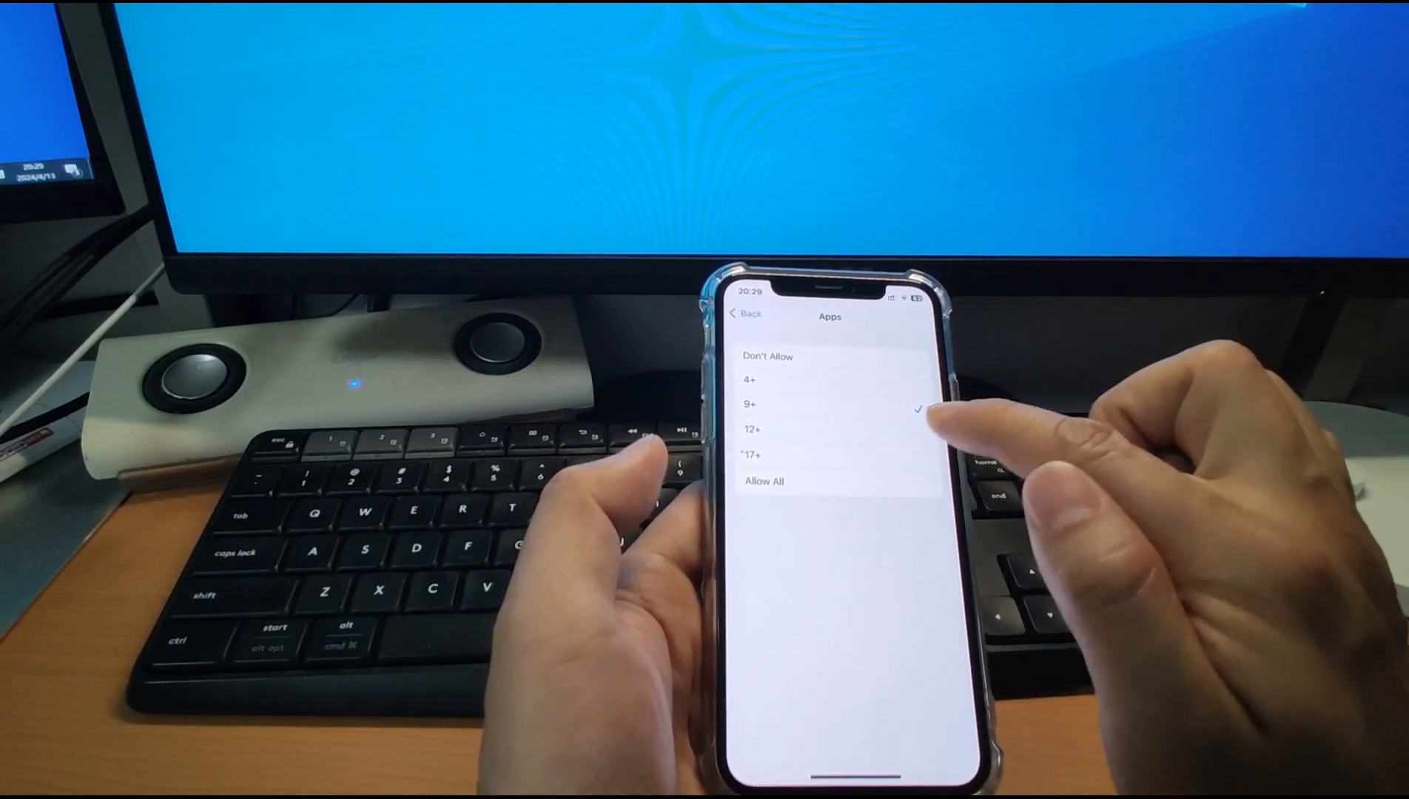